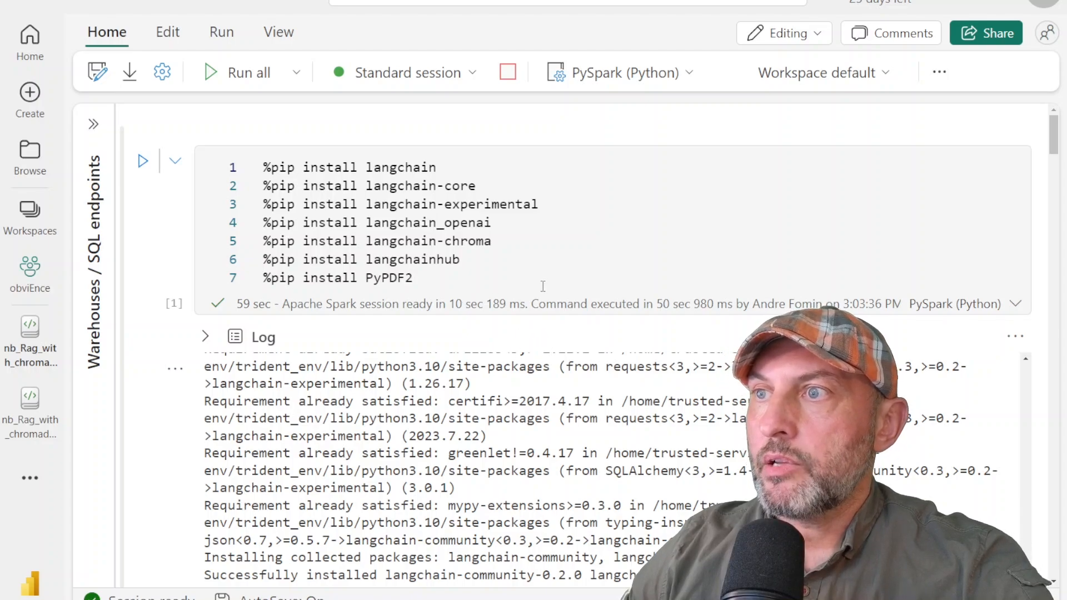
pyautogui.moveTo(531, 319)
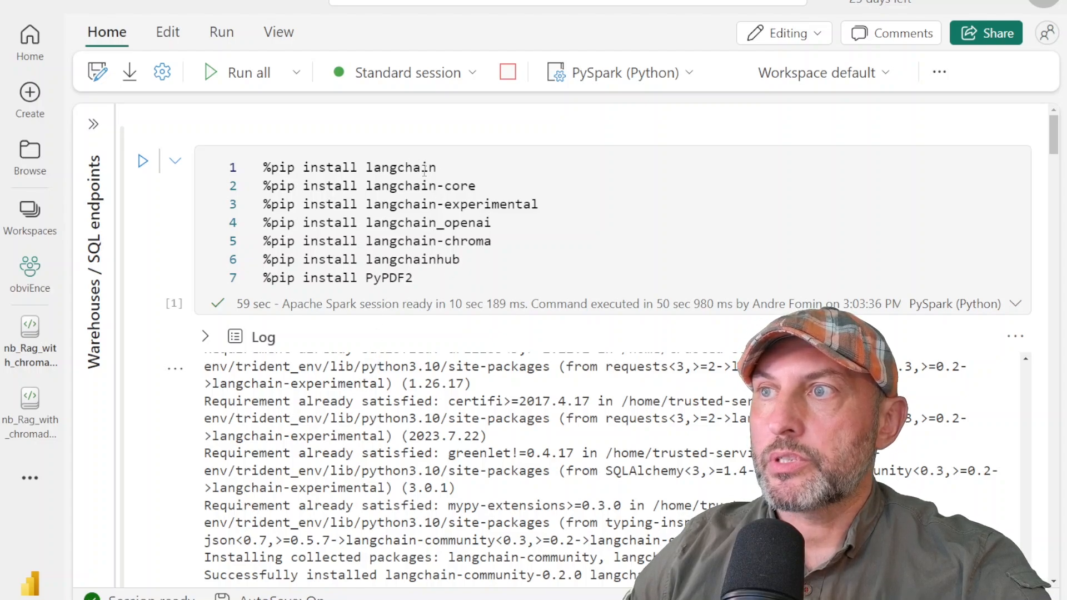
pyautogui.moveTo(434, 326)
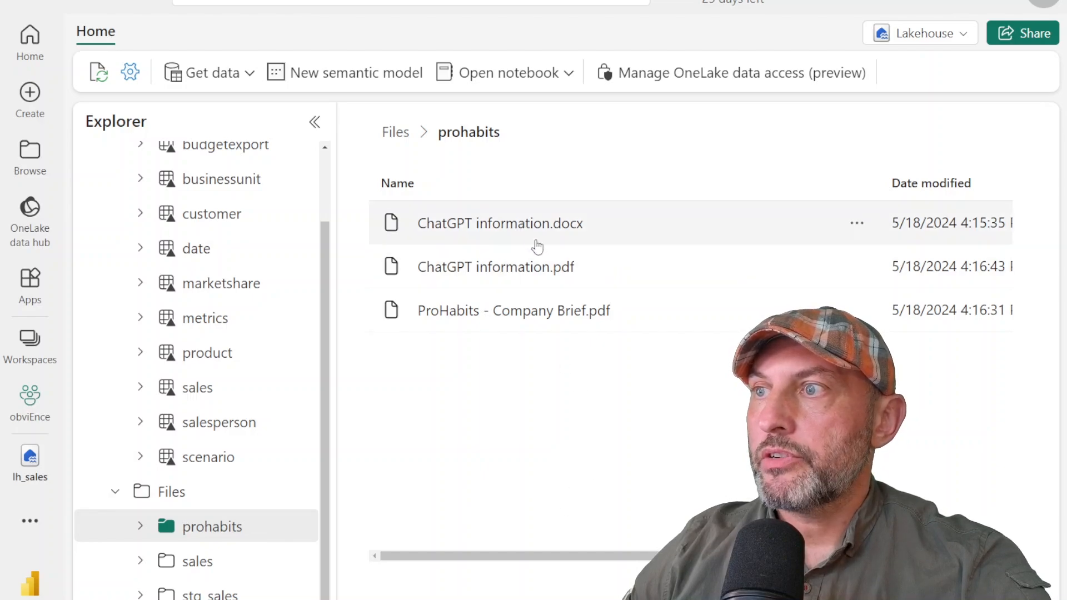
pyautogui.moveTo(442, 279)
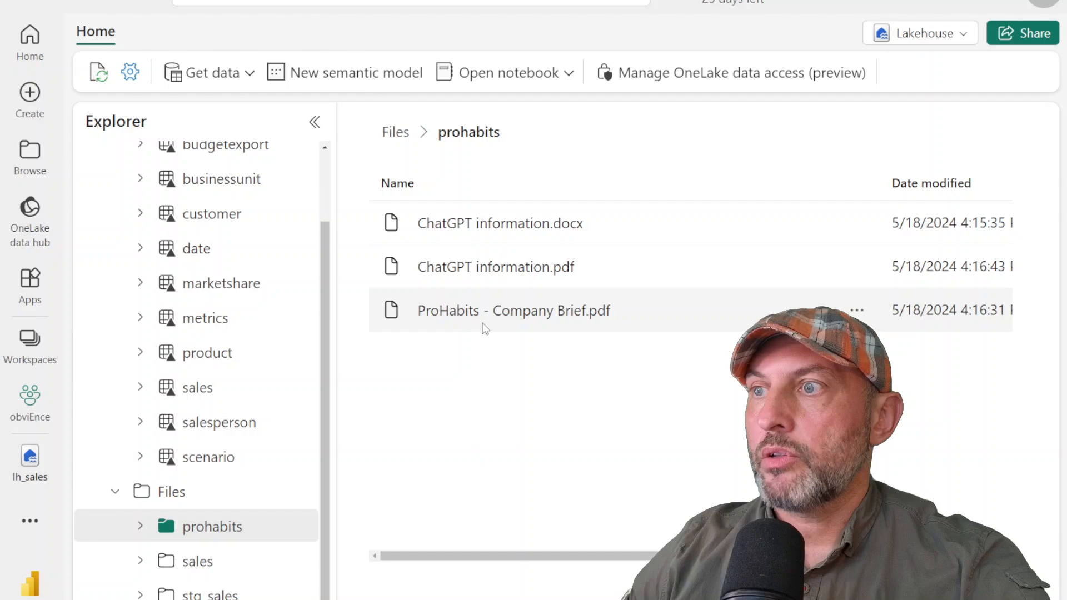
pyautogui.moveTo(659, 323)
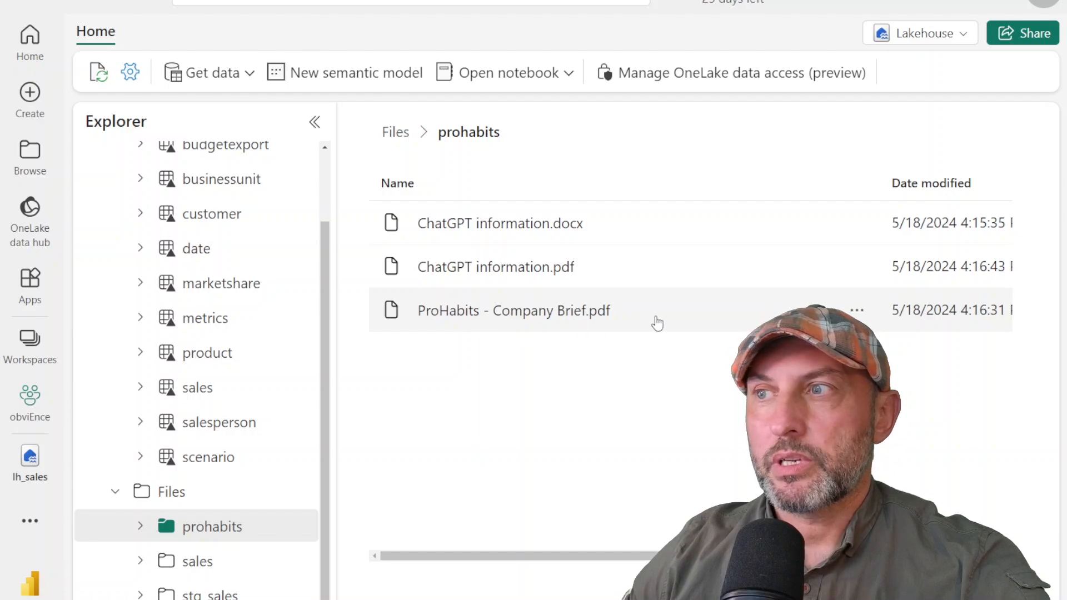
pyautogui.moveTo(669, 471)
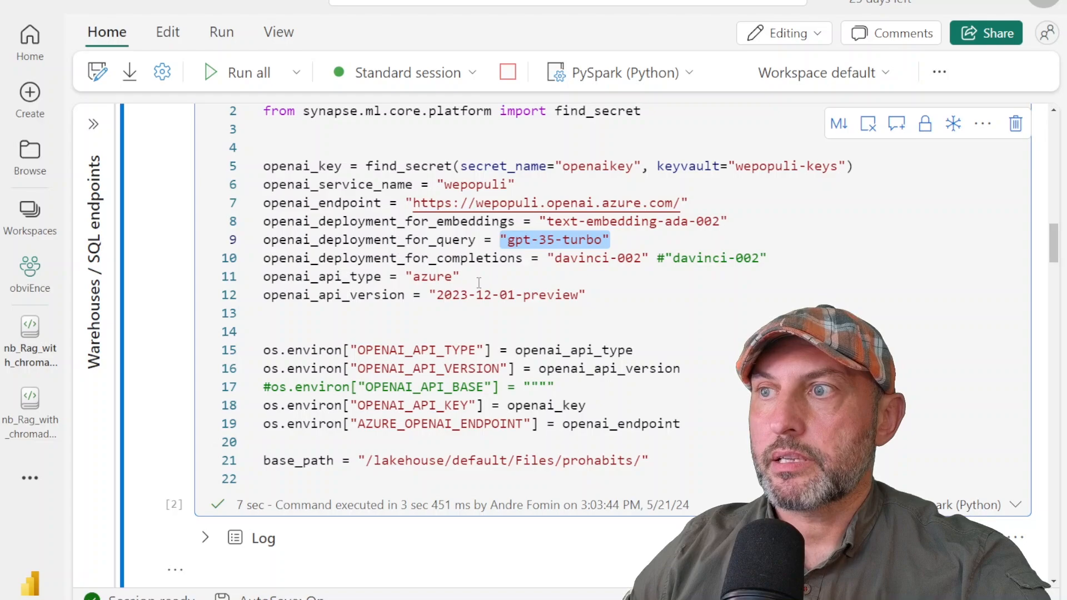
pyautogui.moveTo(652, 302)
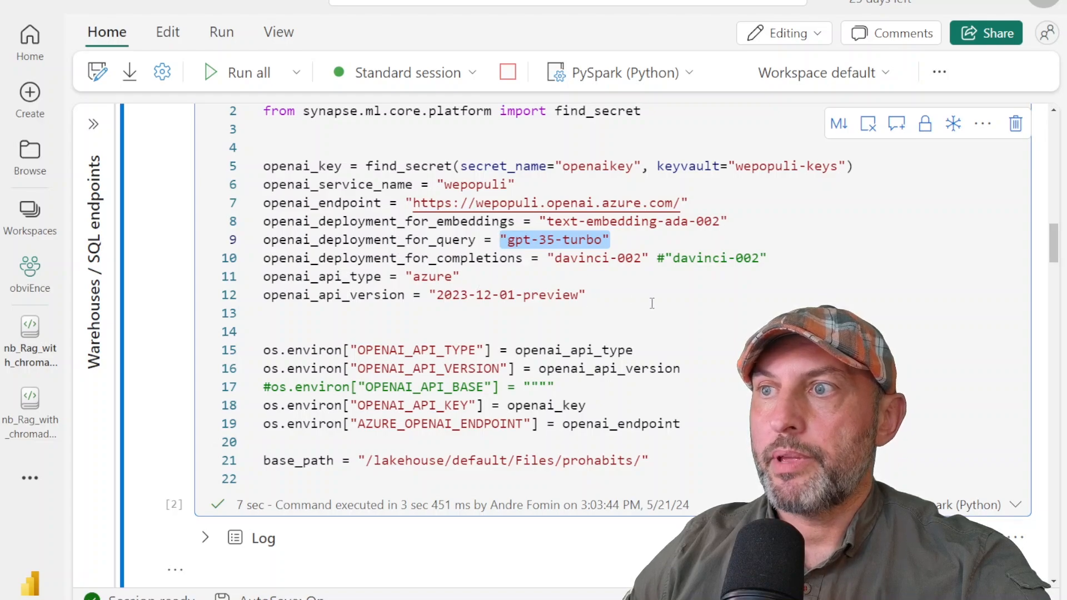
# - Scroll through the configuration, OPENAI_API_BASE removal and LangChain import cells
pyautogui.scroll(-3)
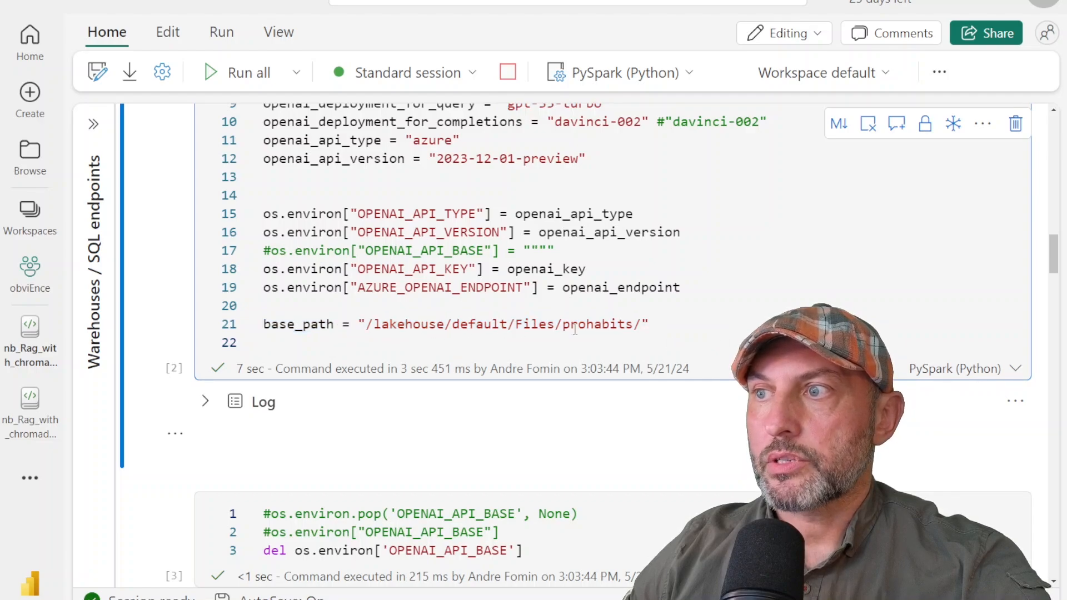
pyautogui.scroll(-3)
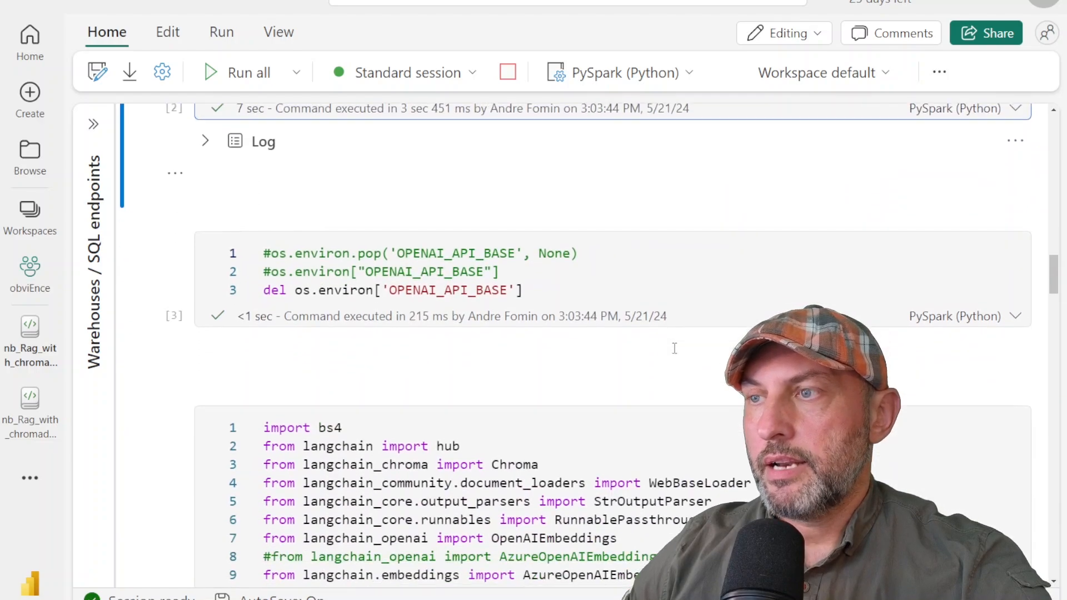
pyautogui.scroll(-3)
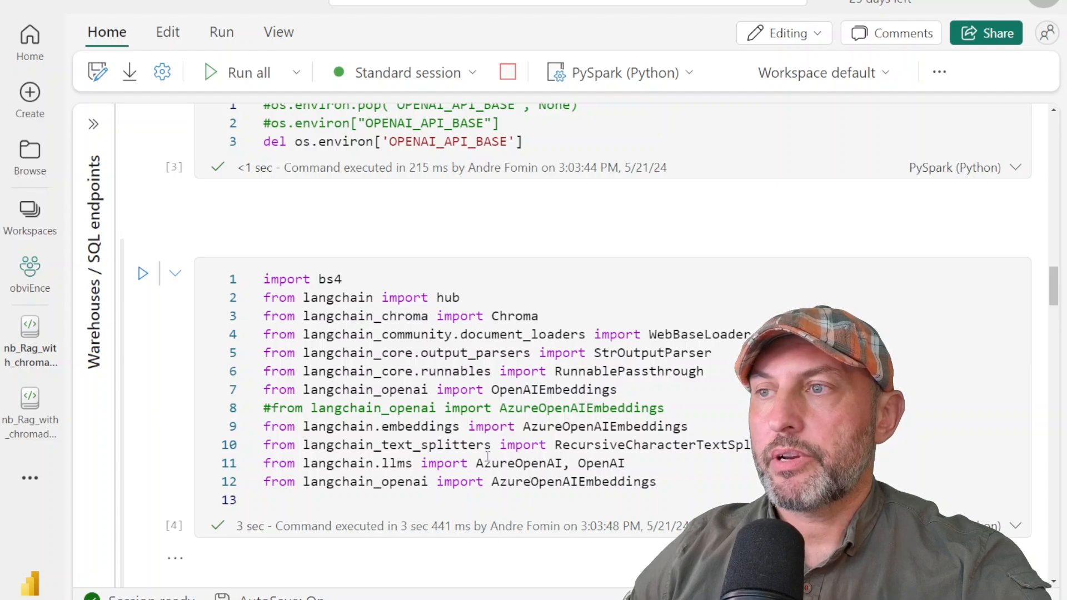
pyautogui.scroll(-3)
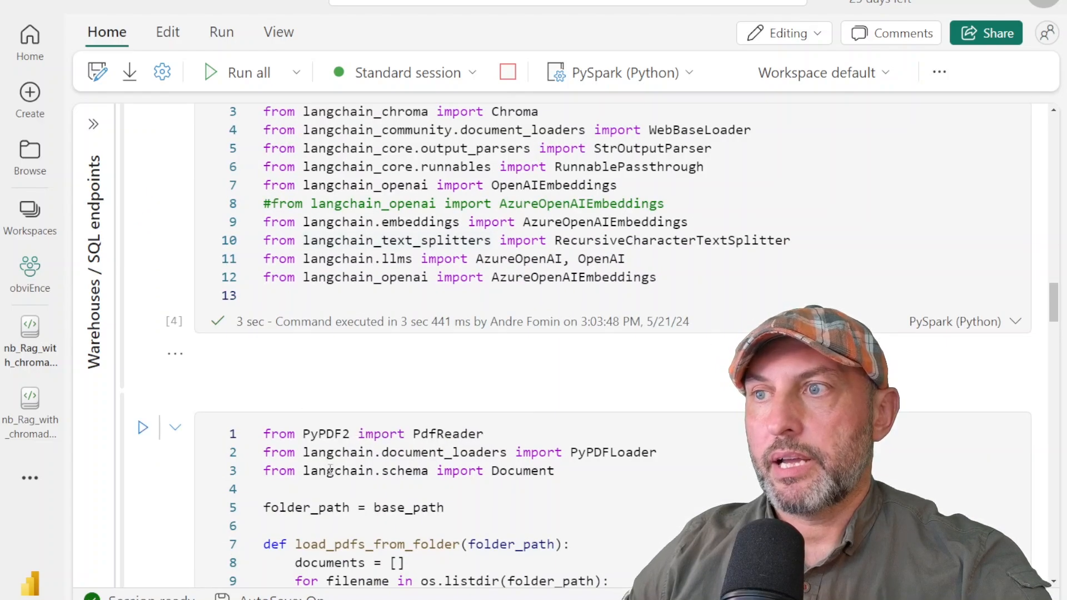
pyautogui.scroll(-3)
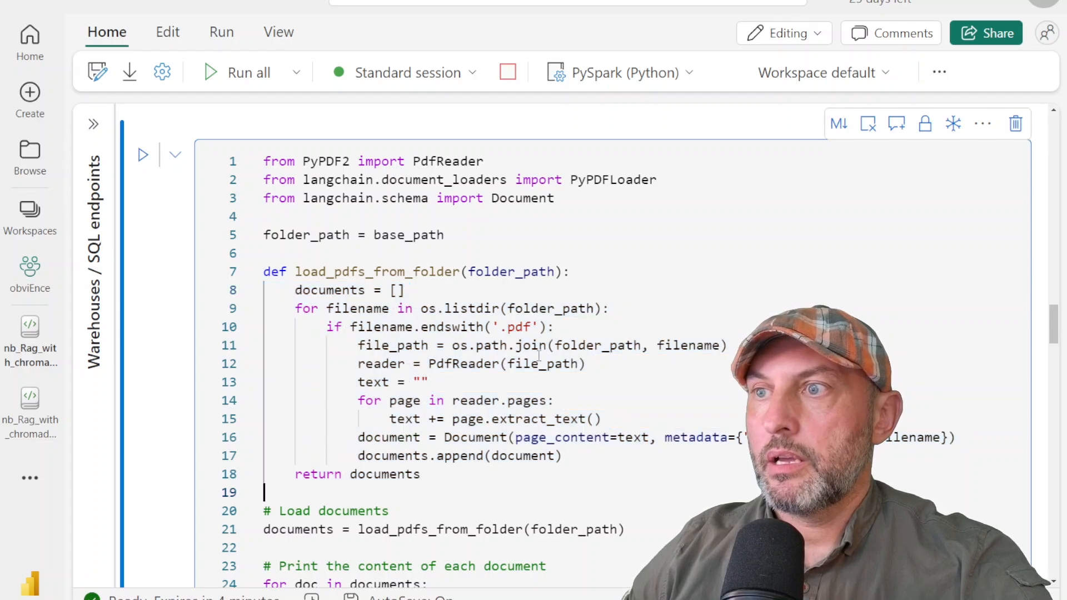
pyautogui.moveTo(357, 327); pyautogui.dragTo(545, 327)
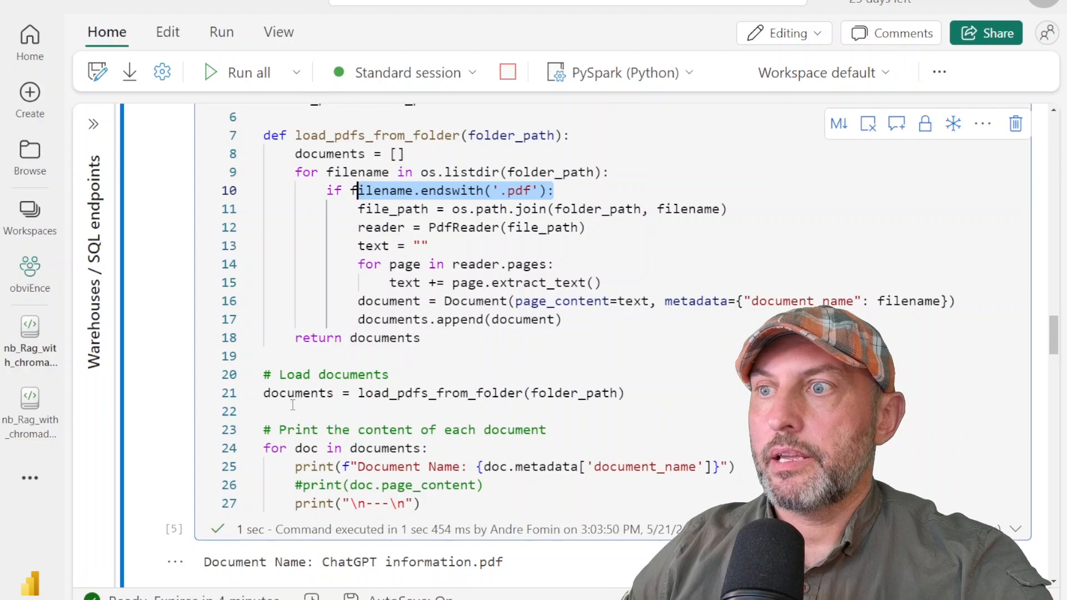
pyautogui.scroll(-3)
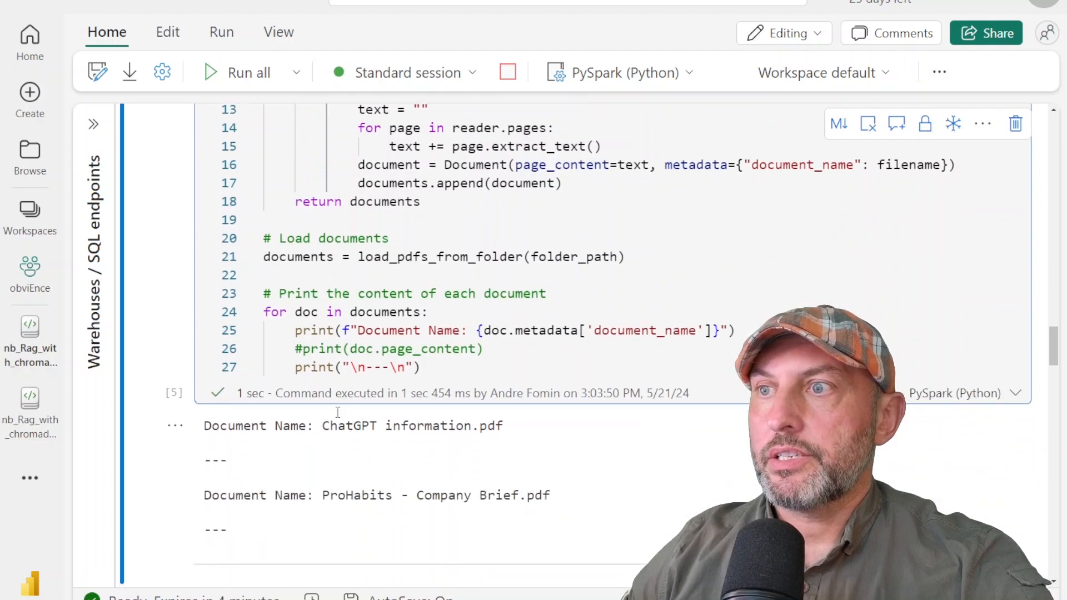
pyautogui.moveTo(448, 468)
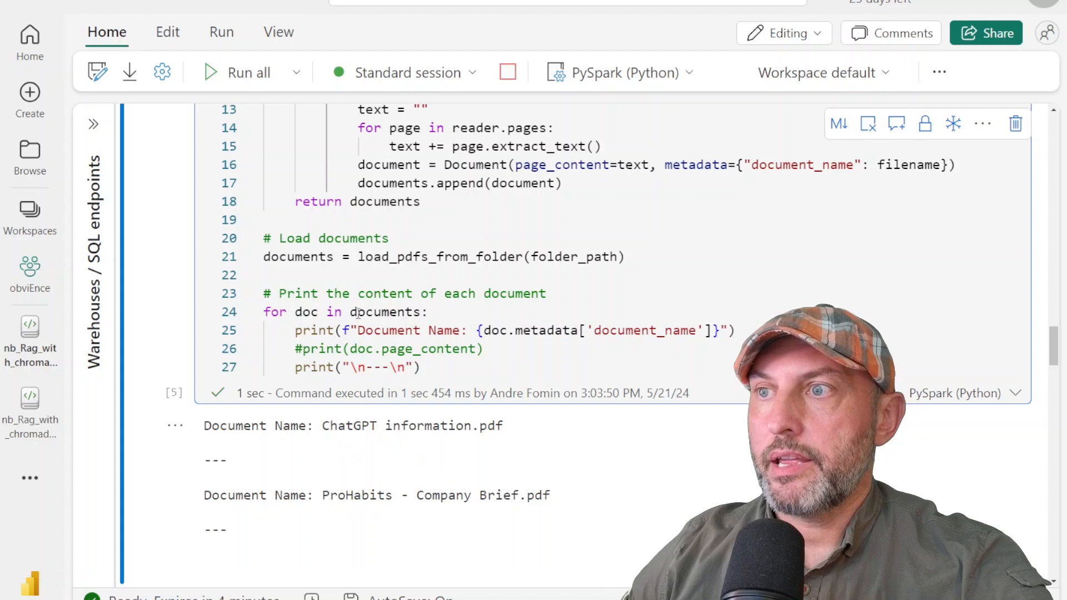
pyautogui.scroll(-3)
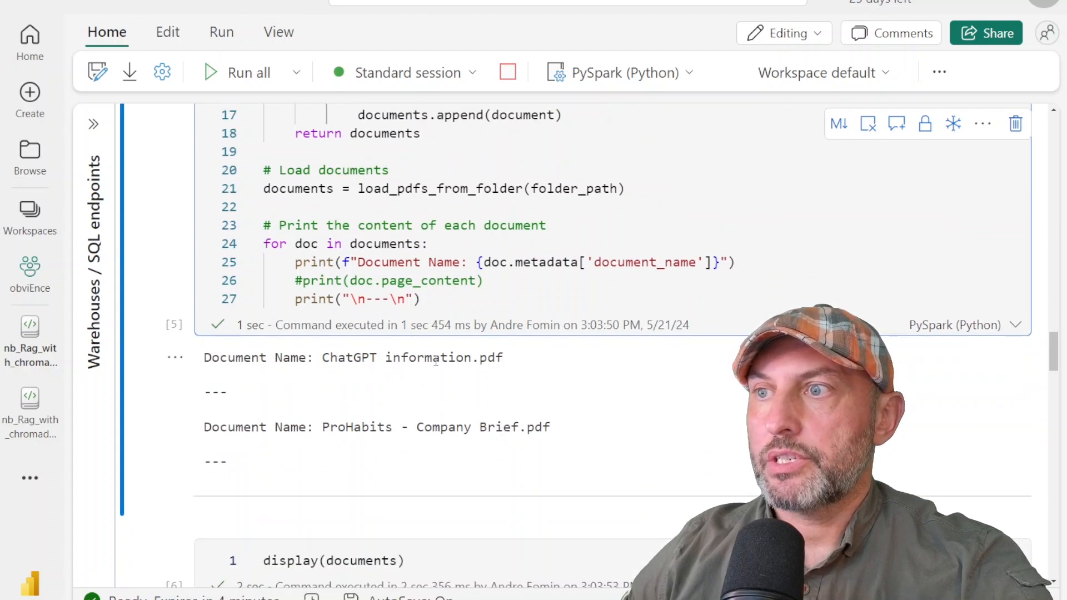
pyautogui.moveTo(462, 442)
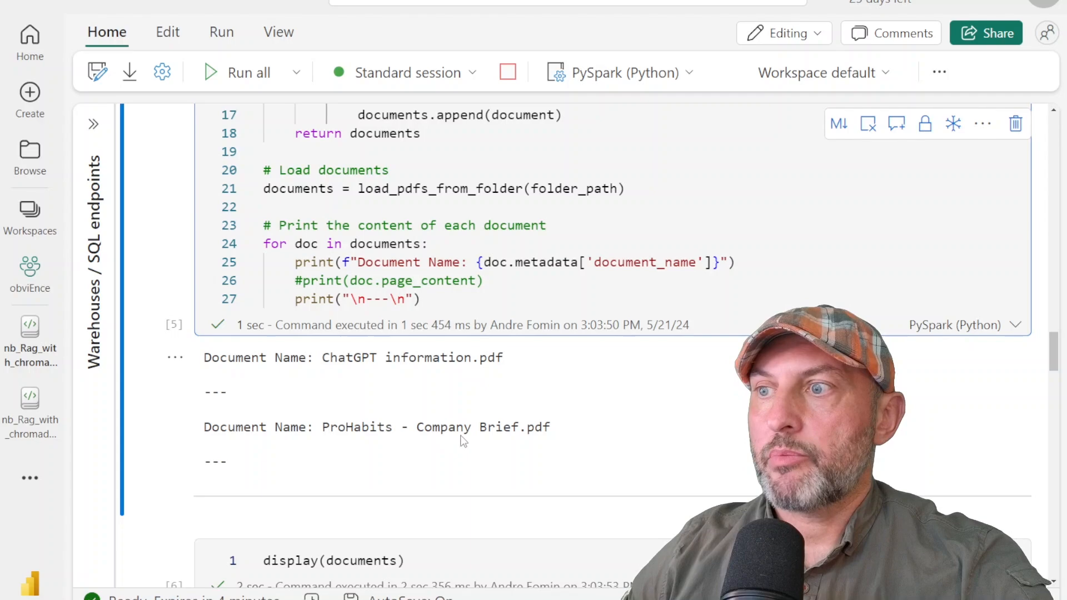
pyautogui.moveTo(524, 452)
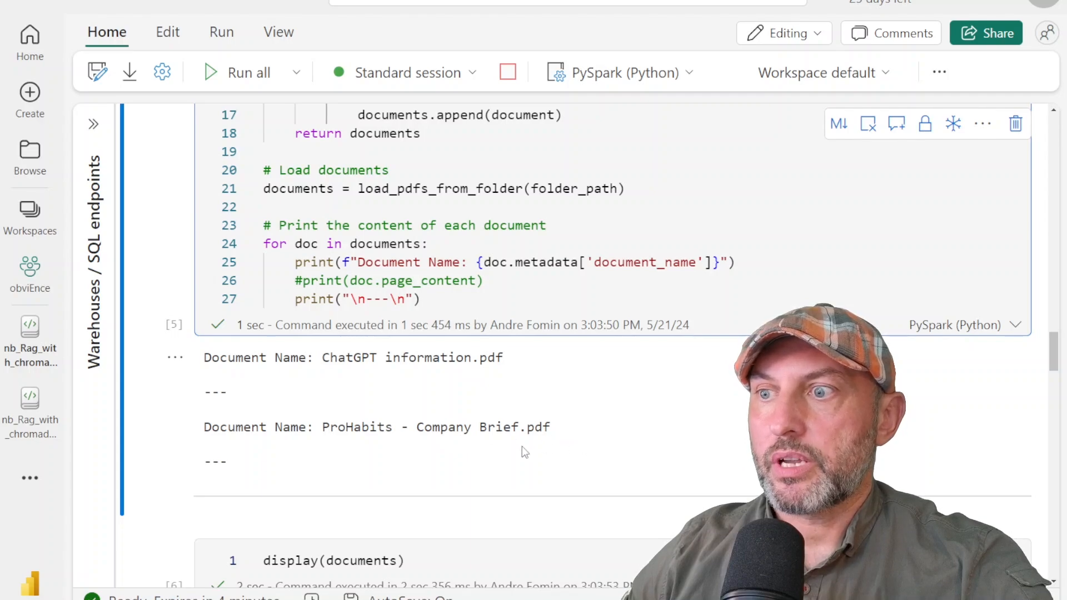
pyautogui.scroll(-3)
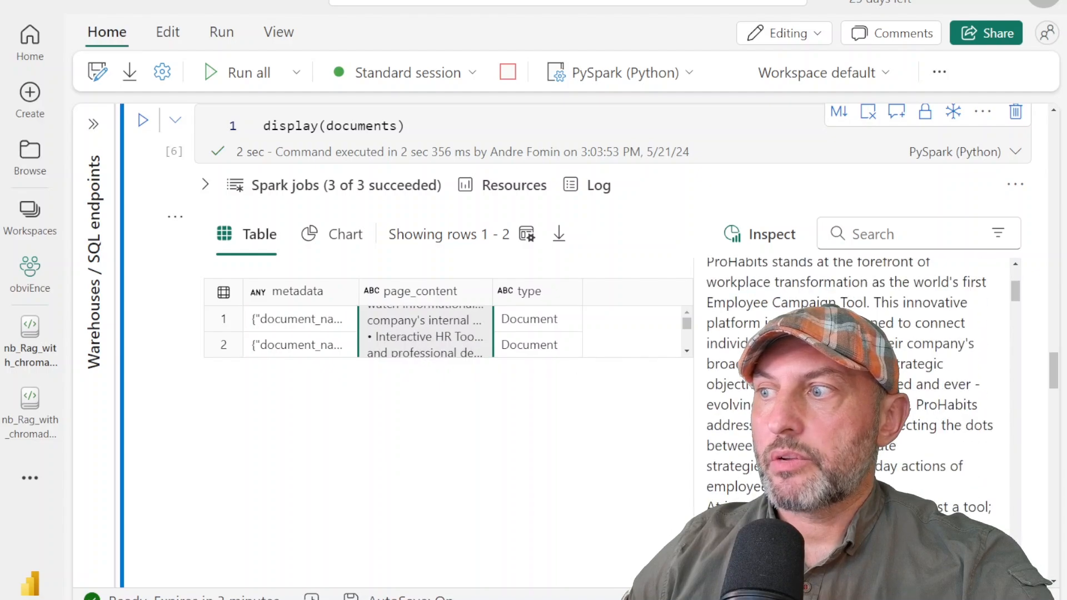
# - Scroll past the documents output to the similarity-search and AzureChatOpenAI cells
pyautogui.scroll(-3)
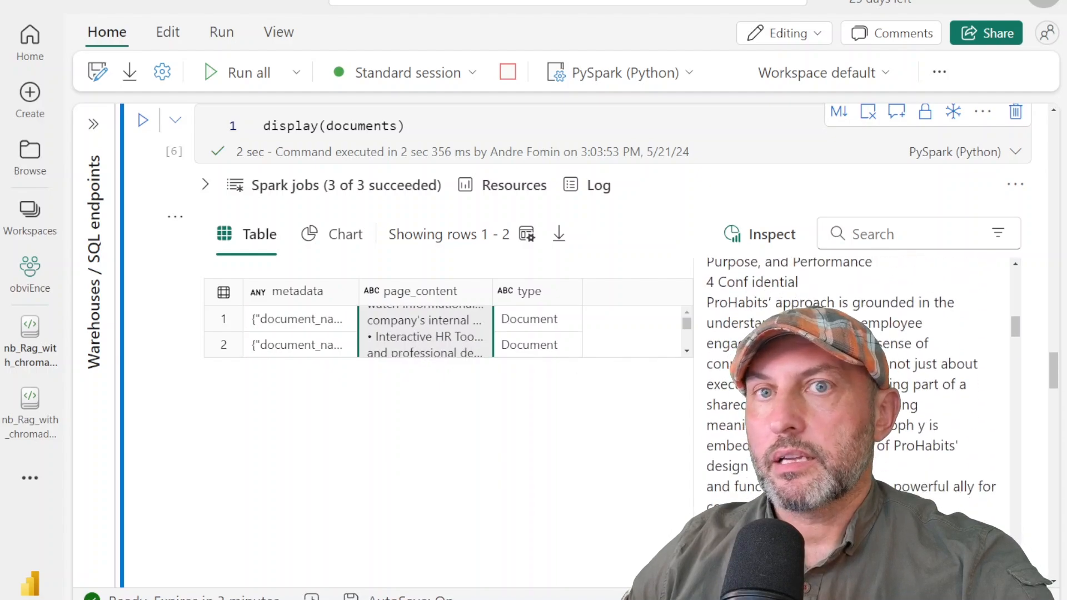
pyautogui.scroll(-3)
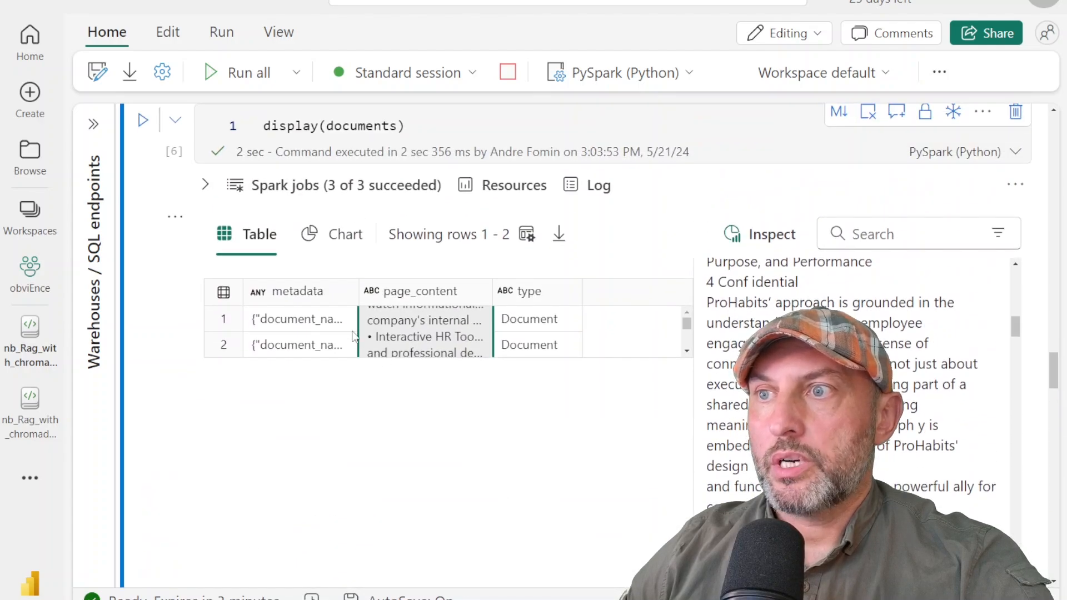
pyautogui.scroll(-3)
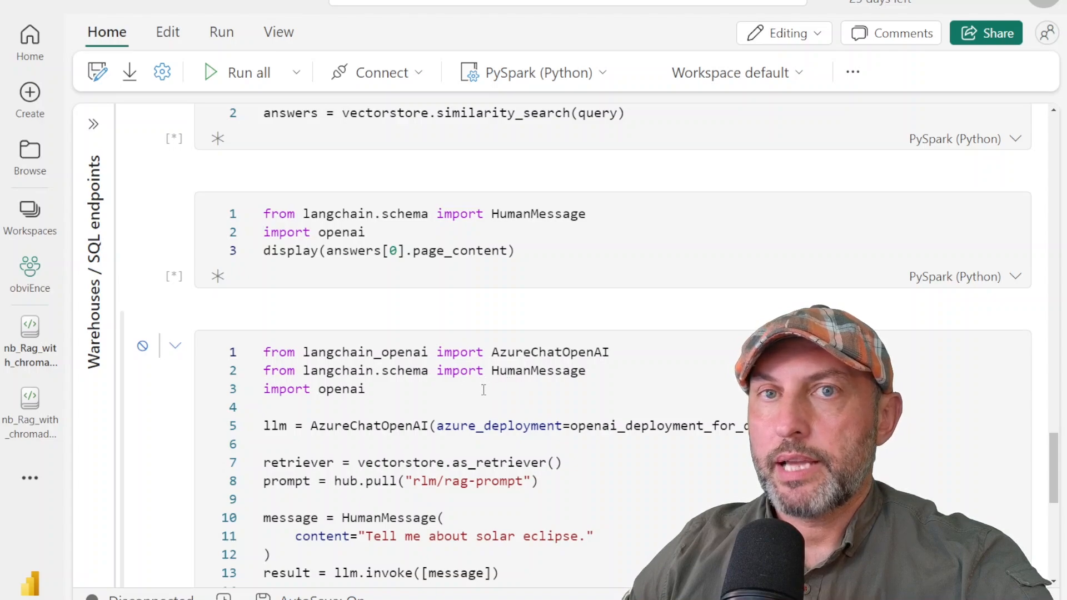
pyautogui.moveTo(445, 402)
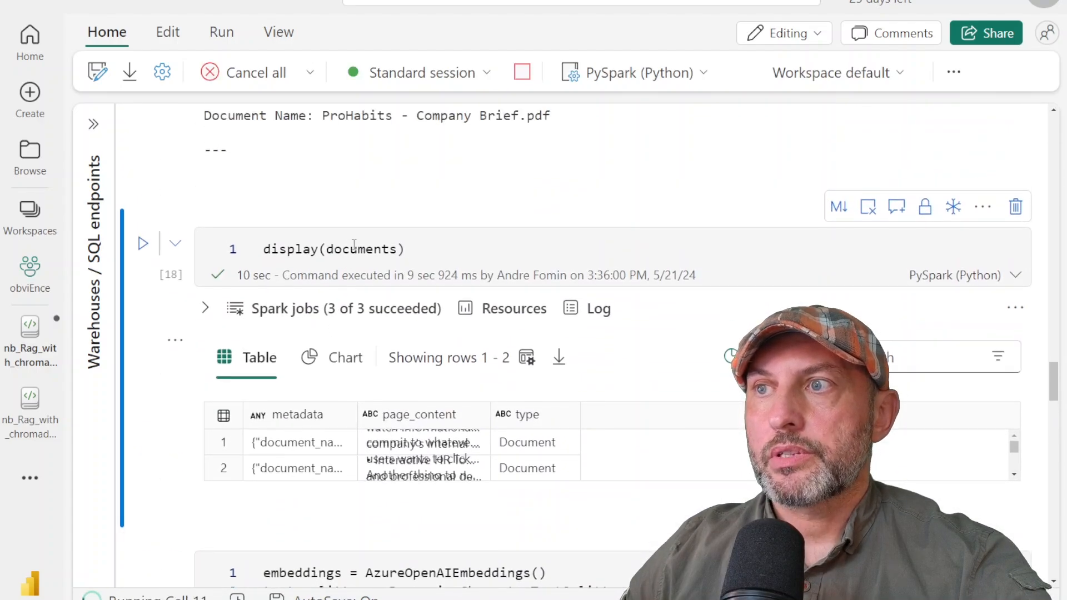
pyautogui.scroll(-3)
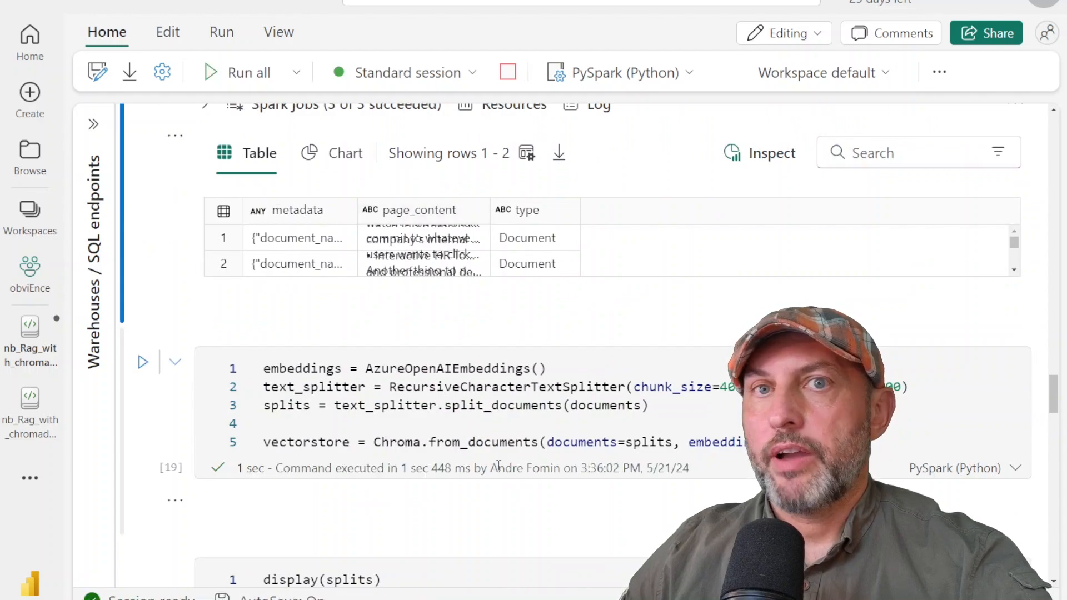
pyautogui.moveTo(510, 513)
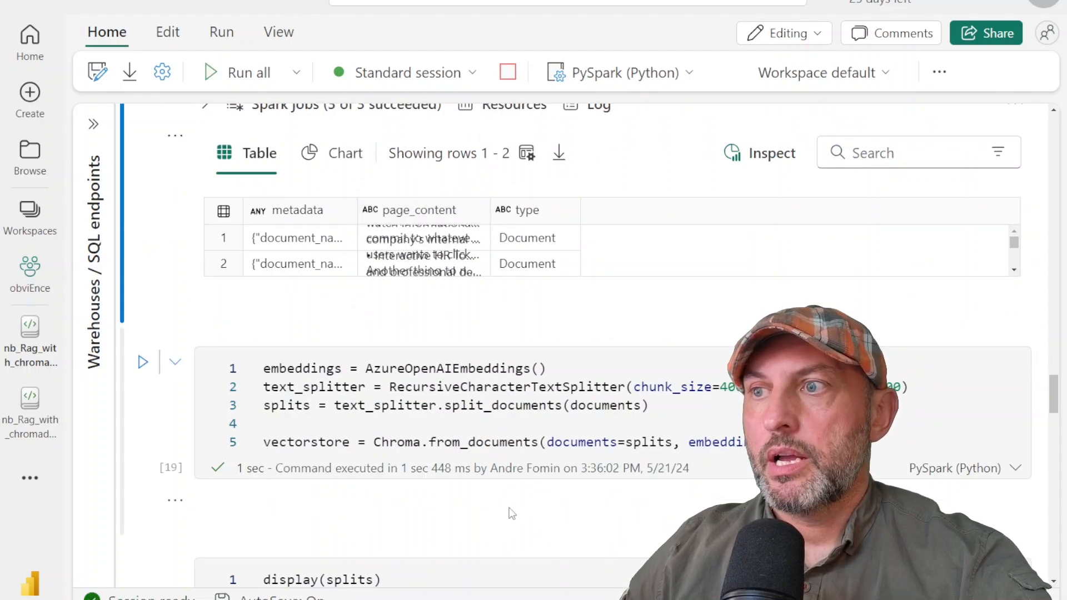
pyautogui.scroll(-3)
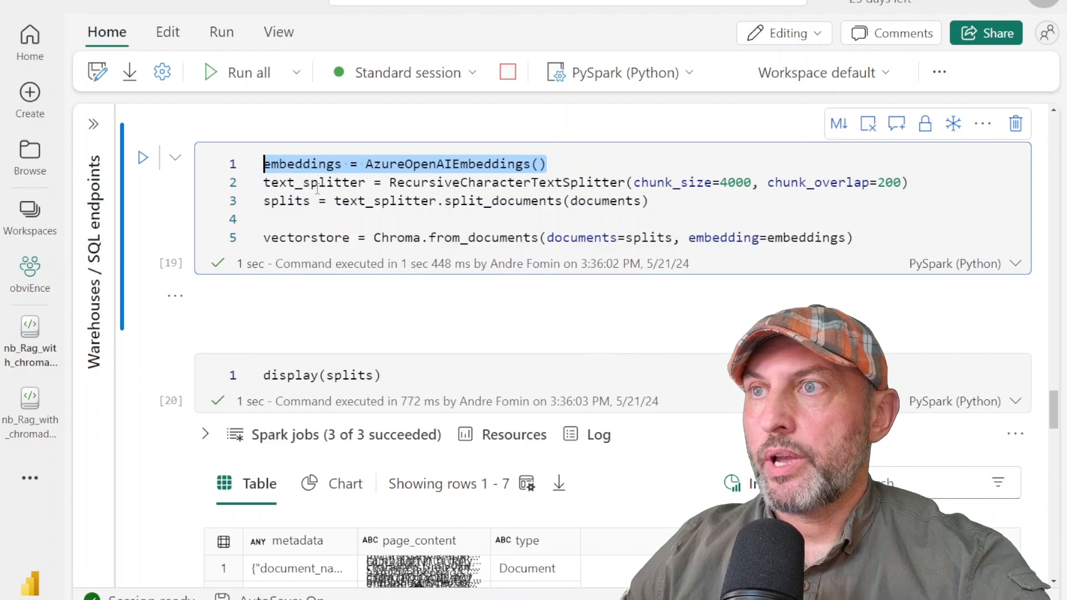
pyautogui.doubleClick(314, 183)
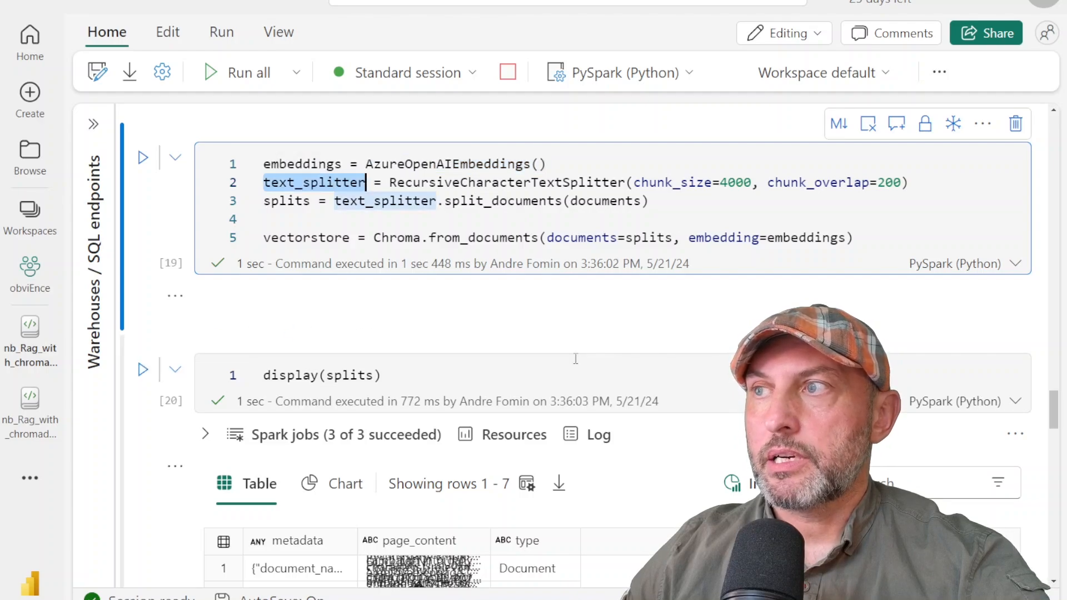
pyautogui.moveTo(715, 291)
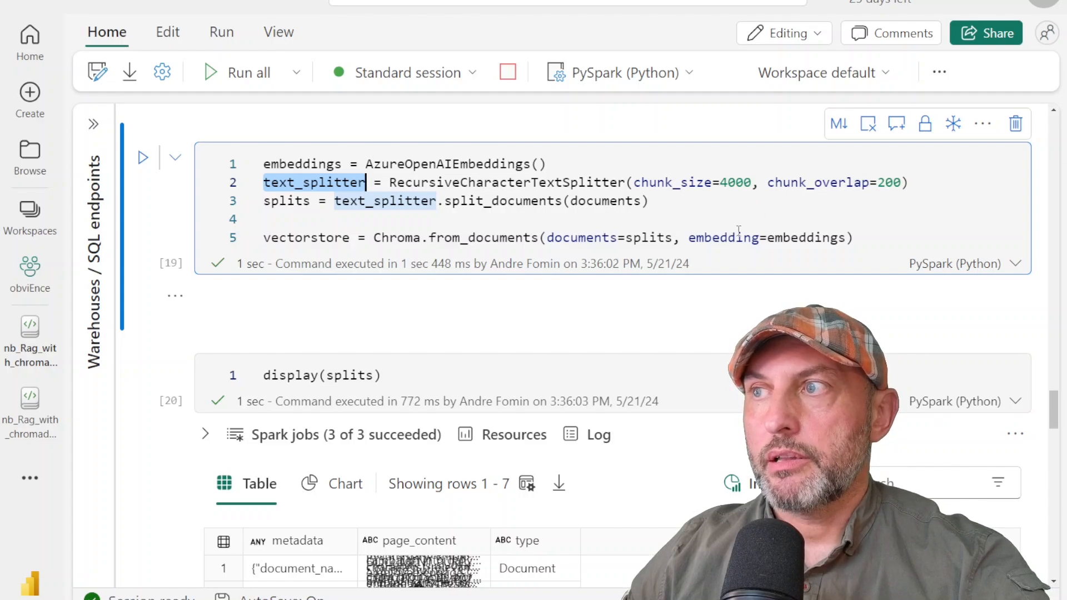
pyautogui.moveTo(694, 282)
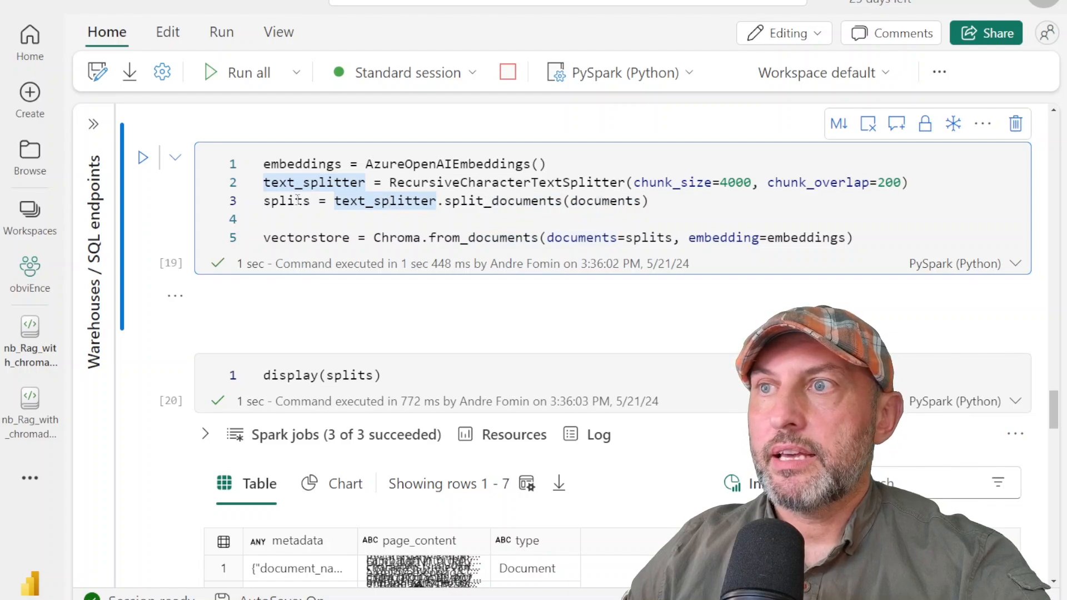
pyautogui.doubleClick(286, 202)
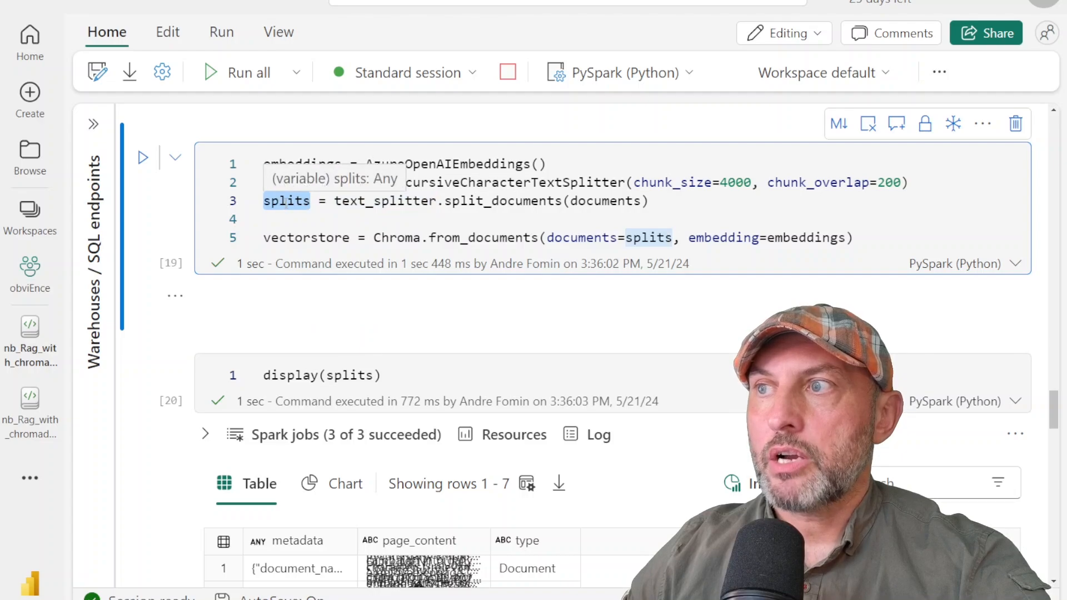
pyautogui.scroll(-3)
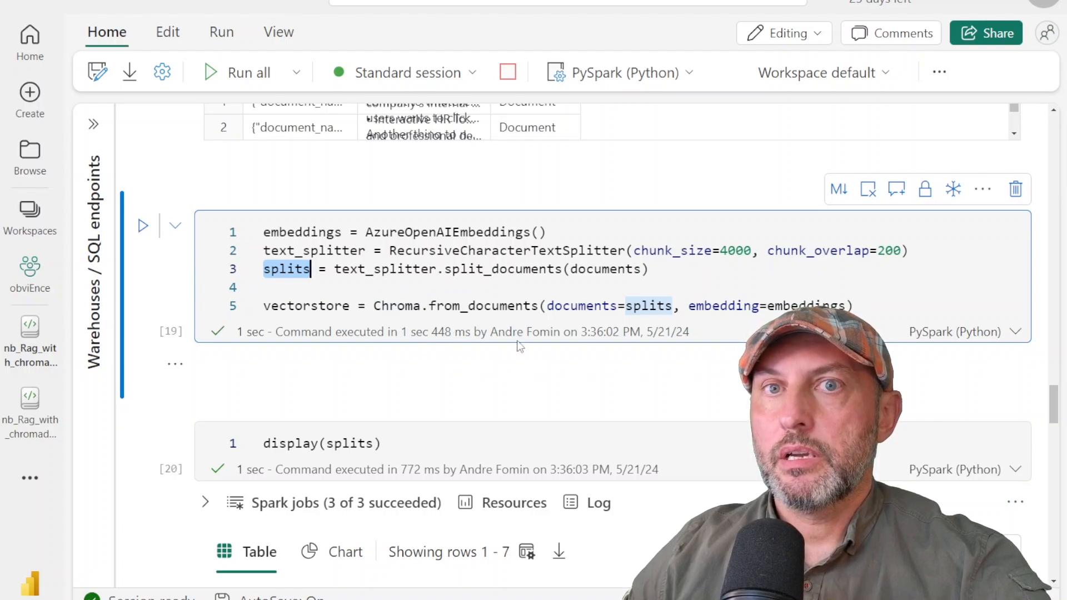
pyautogui.moveTo(521, 378)
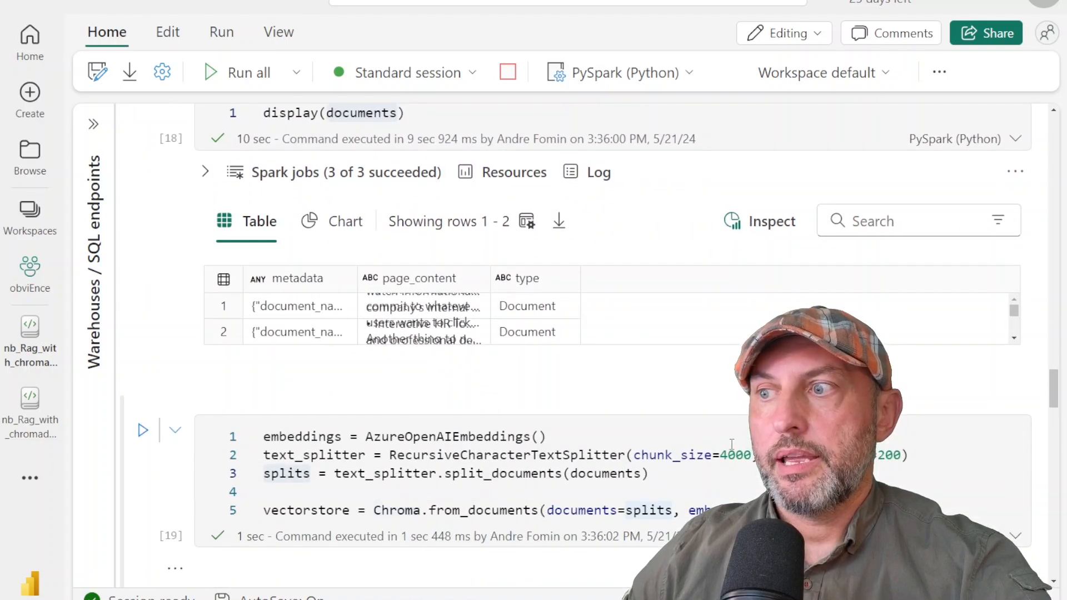
pyautogui.scroll(-3)
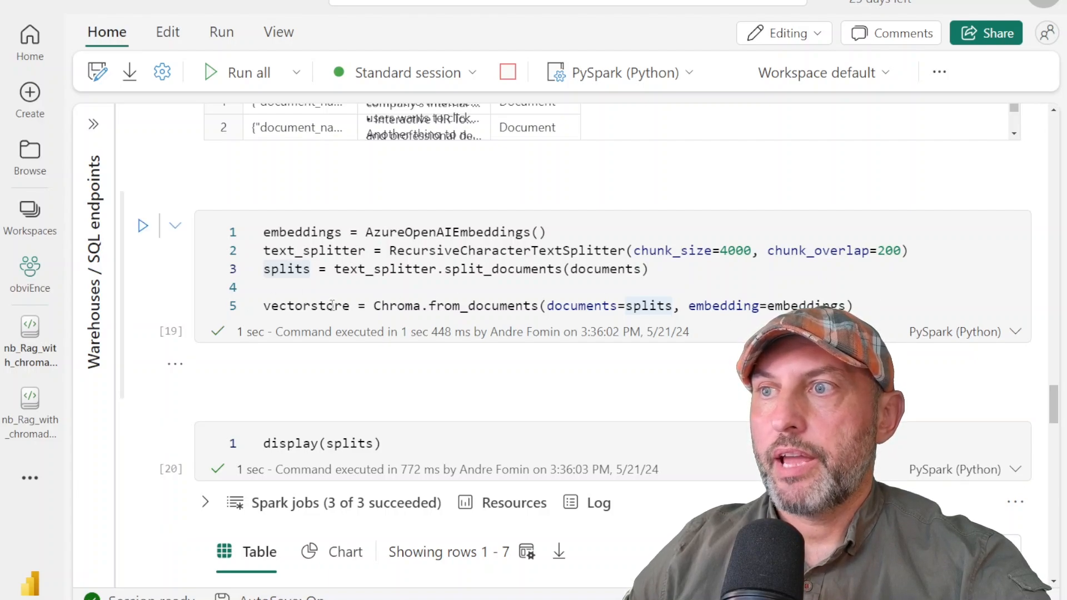
pyautogui.doubleClick(306, 305)
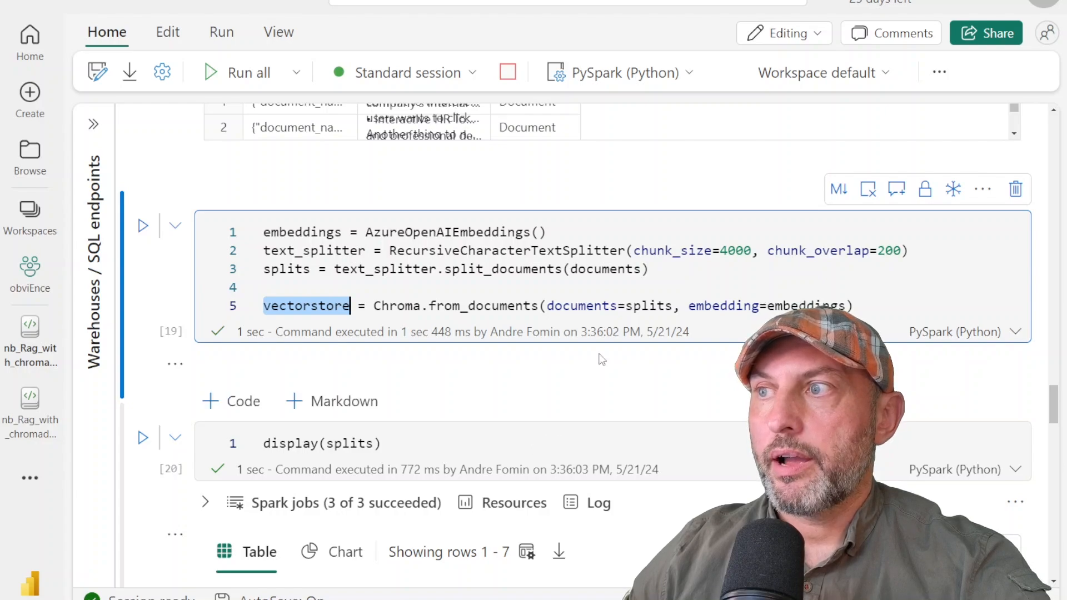
pyautogui.moveTo(677, 468)
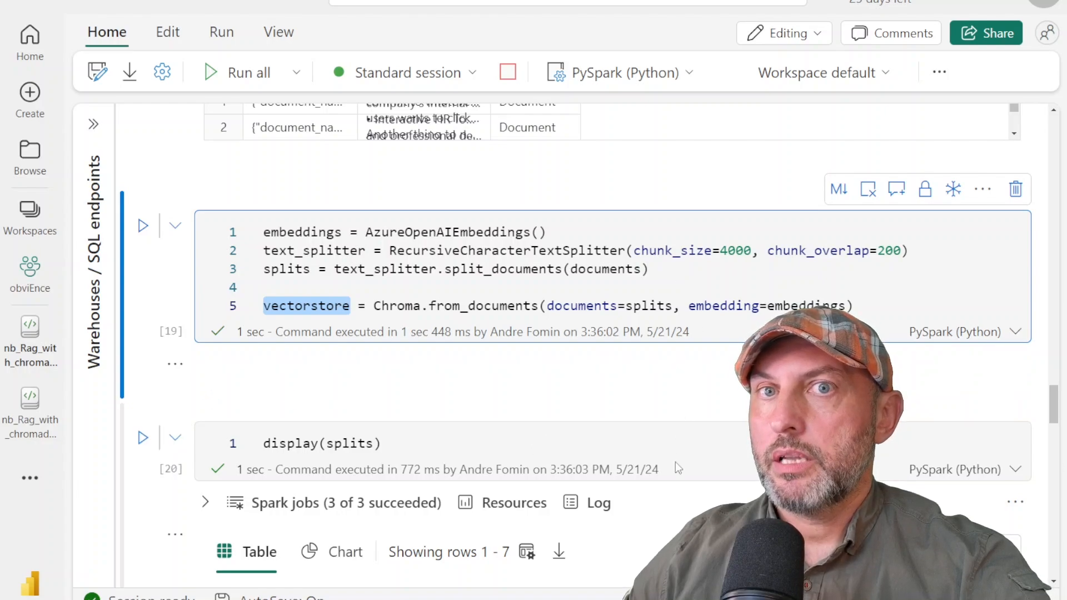
pyautogui.moveTo(684, 487)
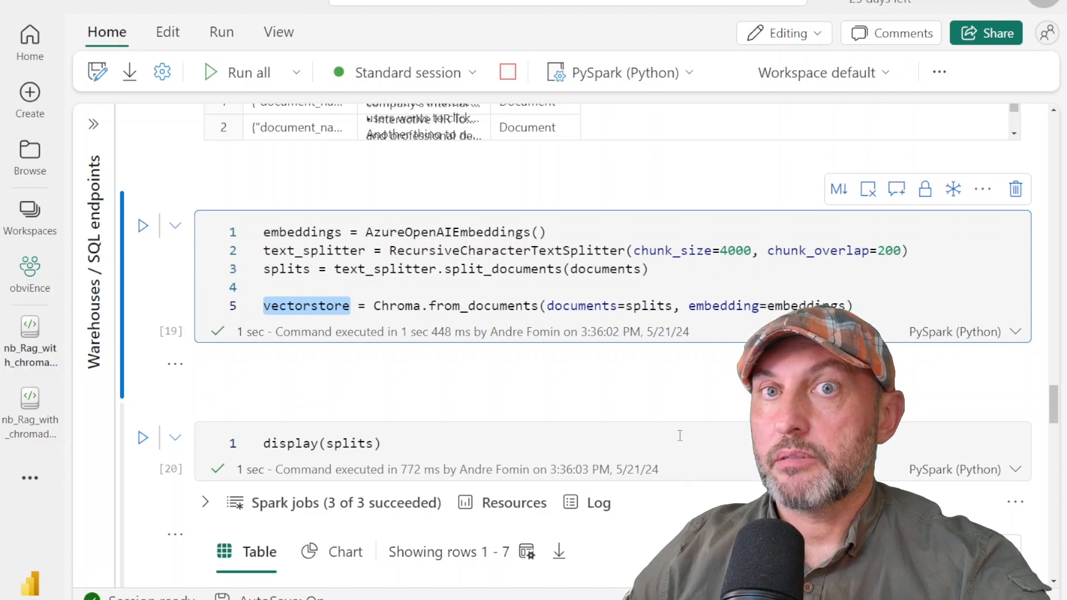
pyautogui.scroll(-3)
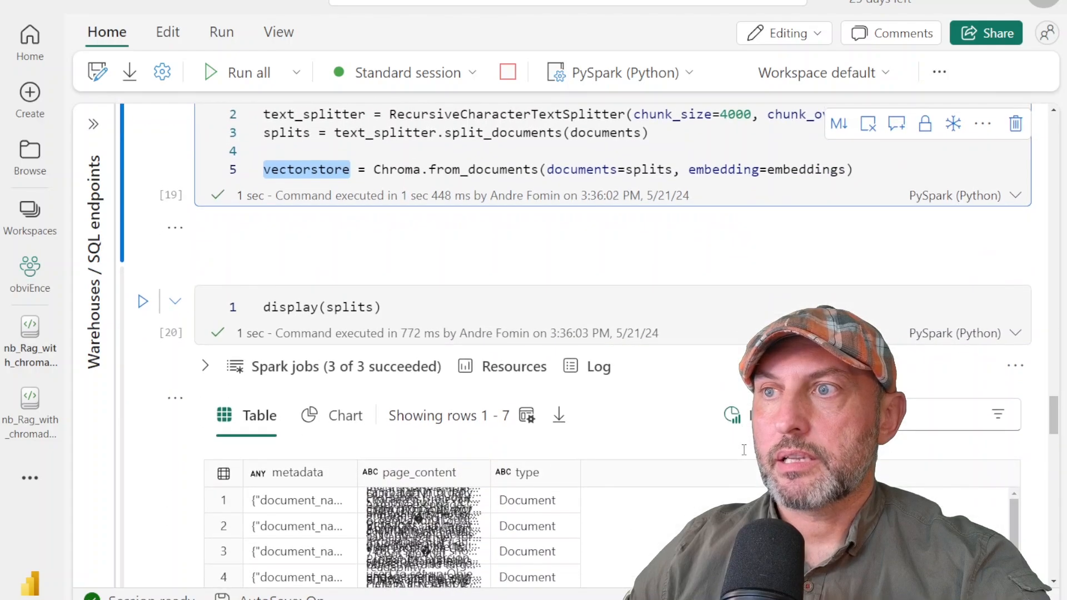
pyautogui.scroll(-3)
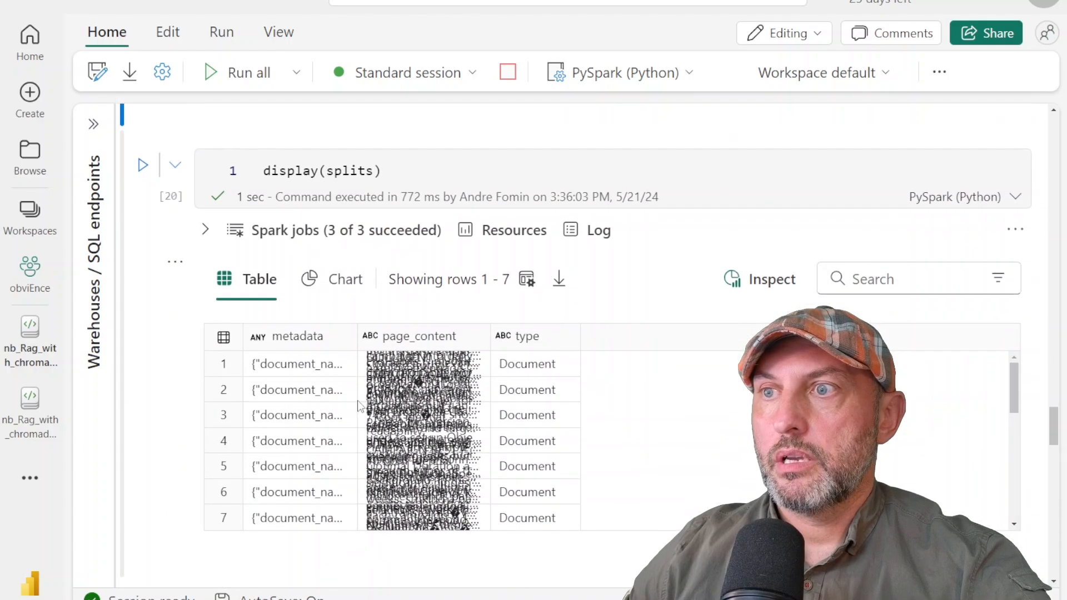
pyautogui.click(298, 390)
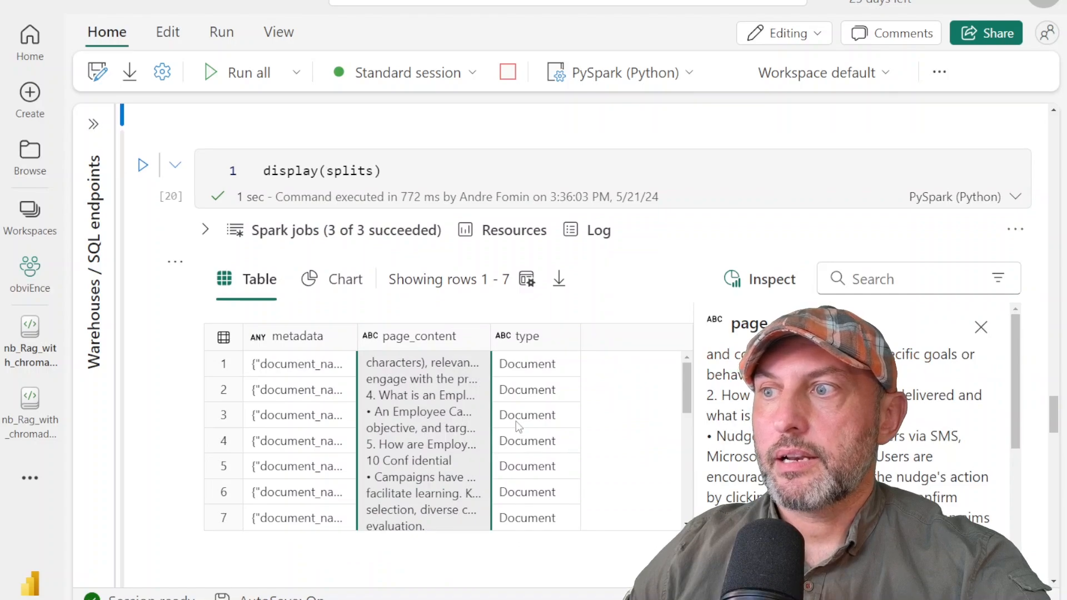
pyautogui.scroll(-3)
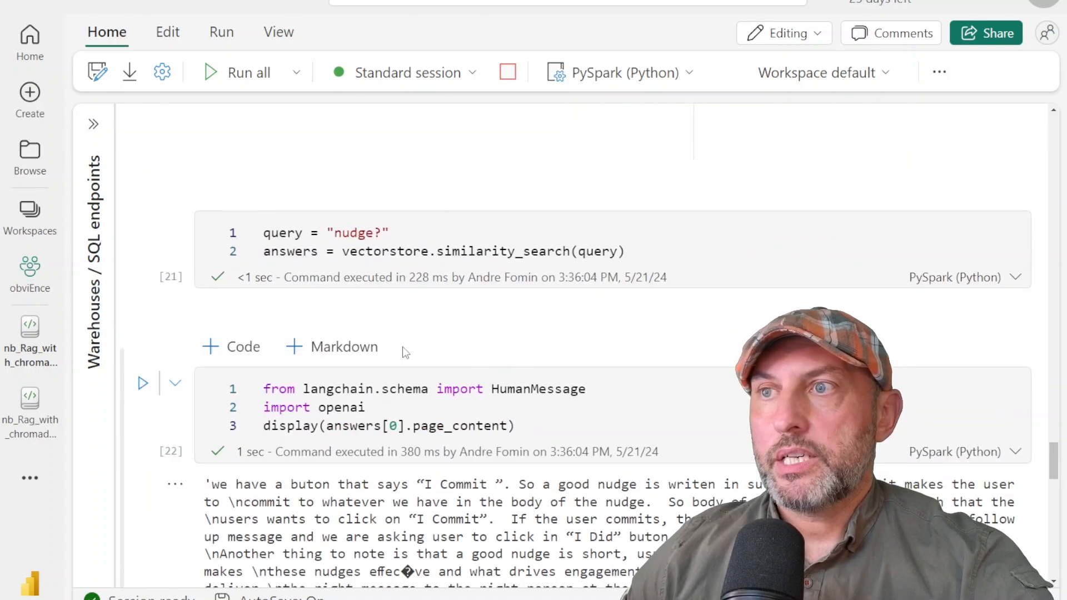
# - Edit the similarity-search query to "what is a nudge?" and view the top matching passage
pyautogui.doubleClick(353, 232)
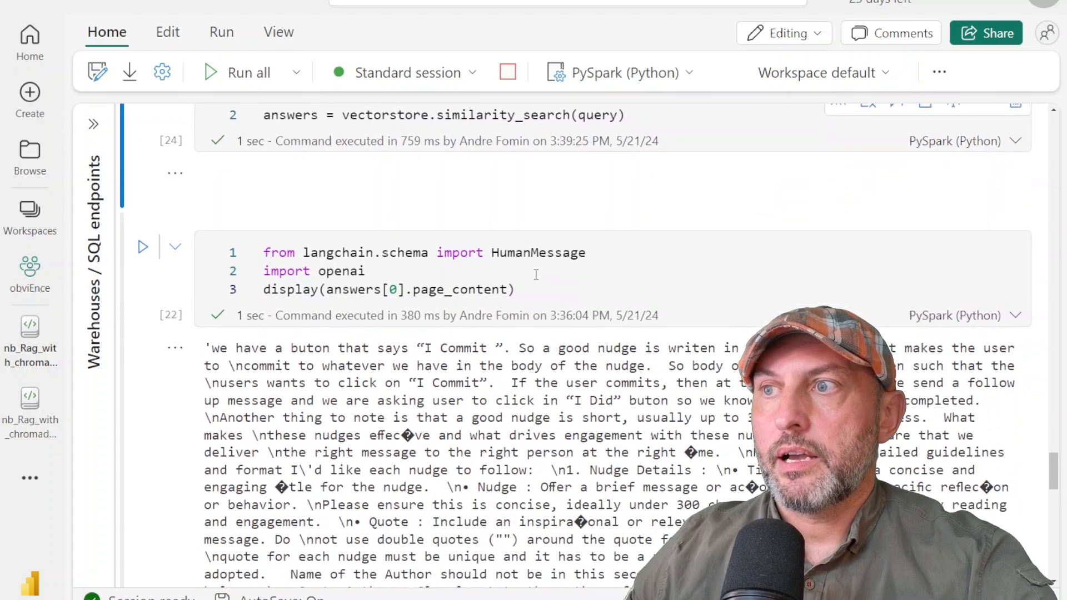
pyautogui.scroll(-3)
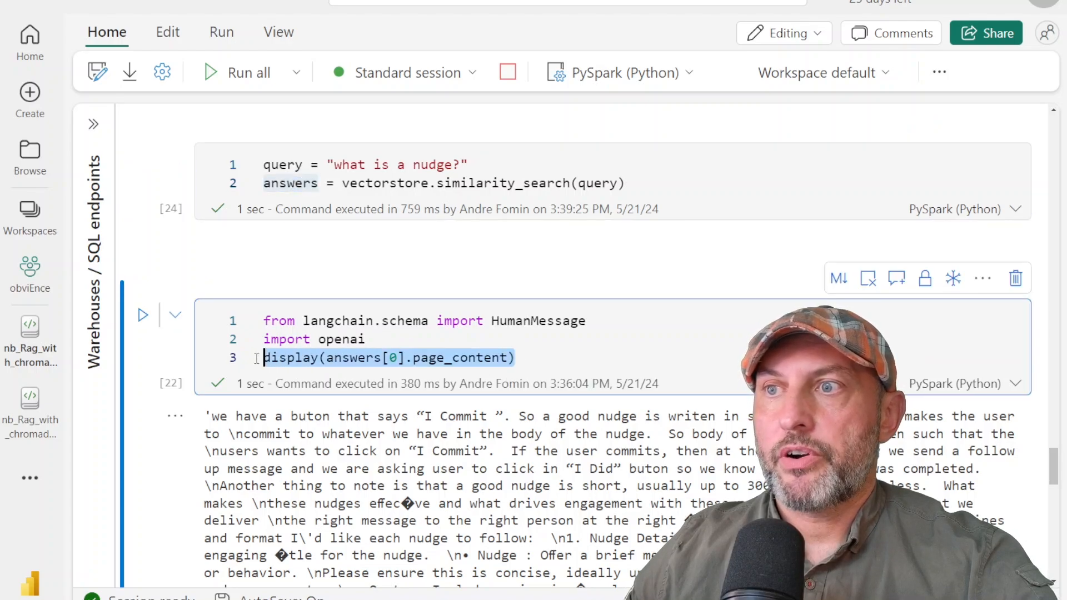
pyautogui.scroll(-3)
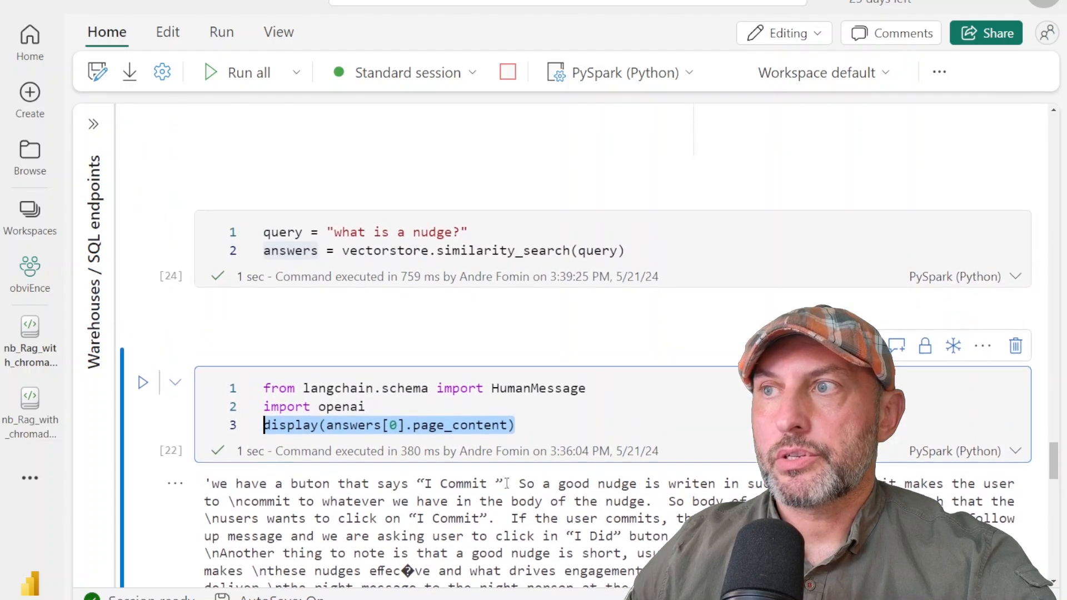
pyautogui.click(436, 233)
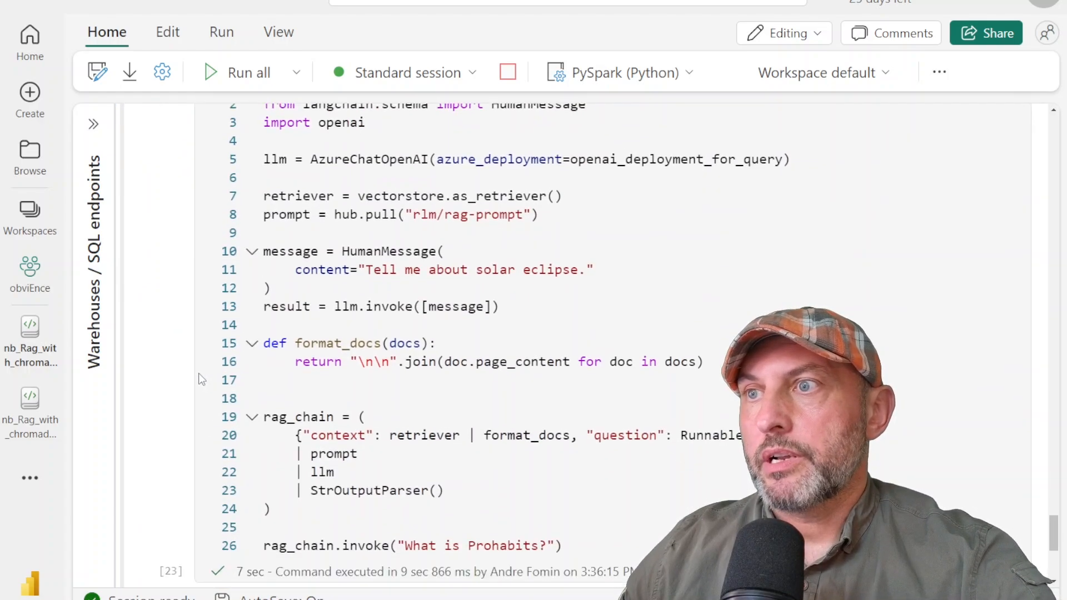
pyautogui.moveTo(207, 417)
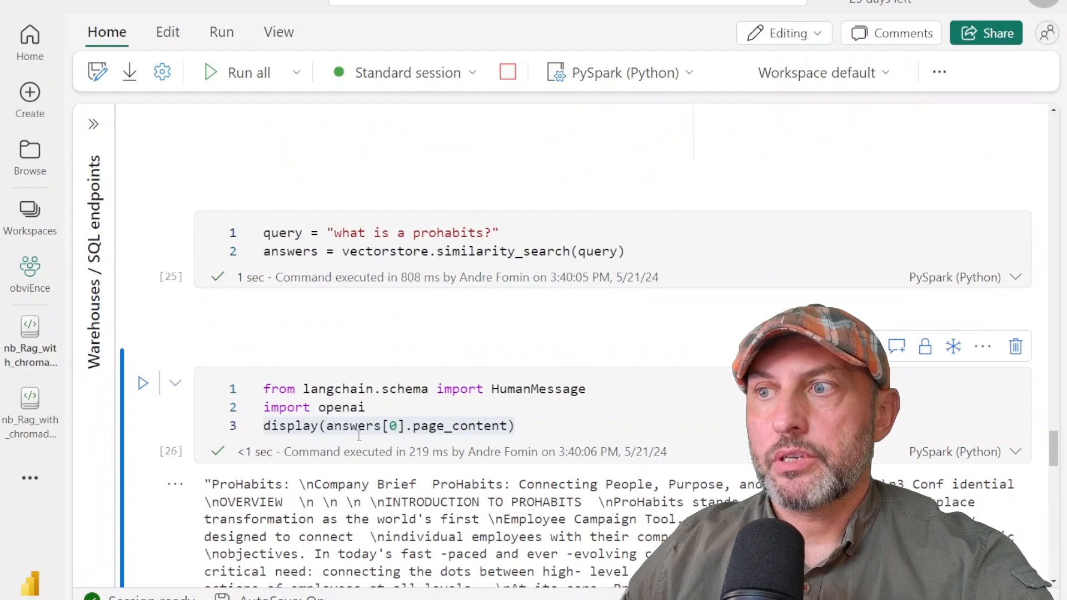
pyautogui.moveTo(354, 426)
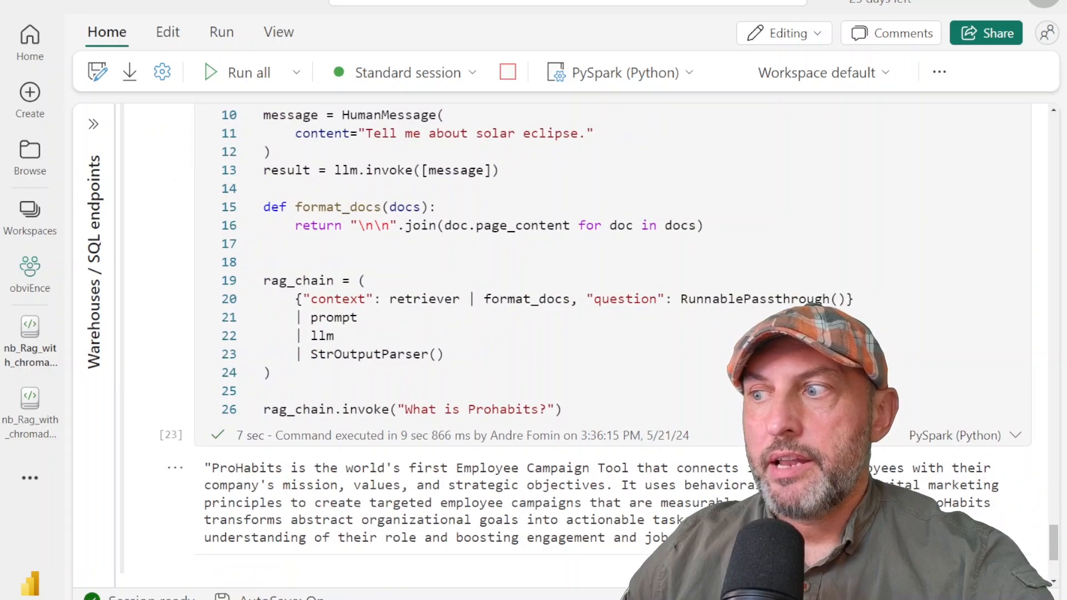
# - Highlight the RAG chain's answer describing ProHabits as the first Employee Campaign Tool
pyautogui.moveTo(208, 468); pyautogui.dragTo(657, 539)
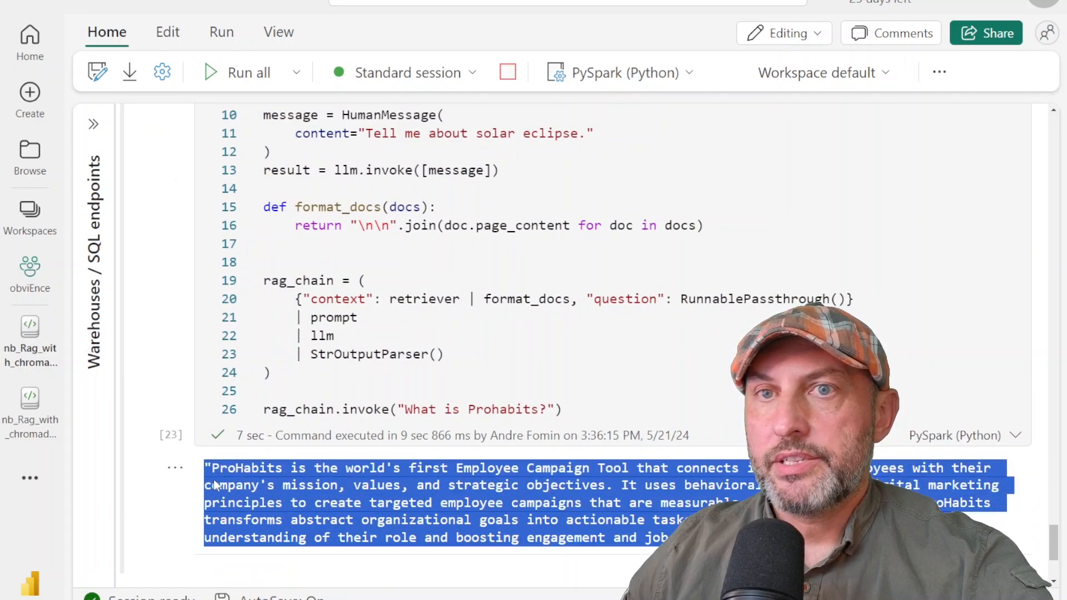